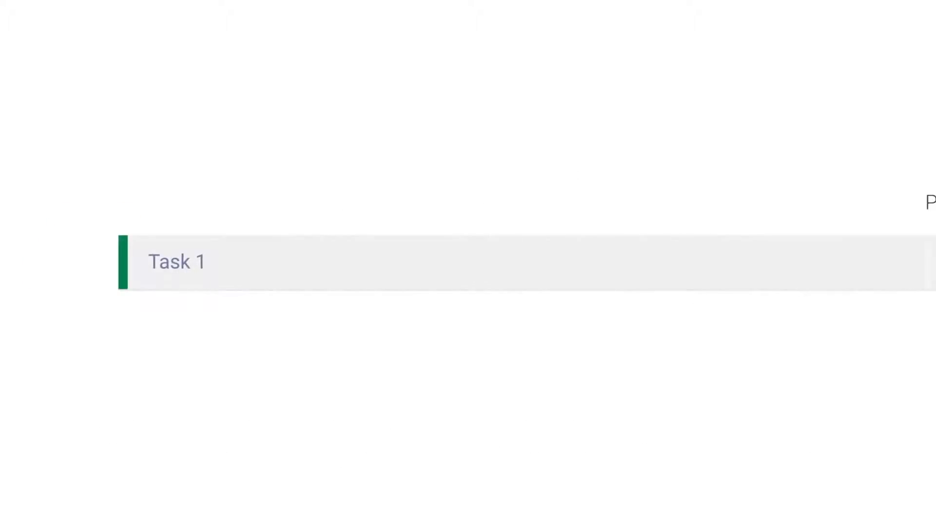
Name the pulse 'This is a pulse', assign yourself as owner and rate effort four stars.
type("This is a pulse")
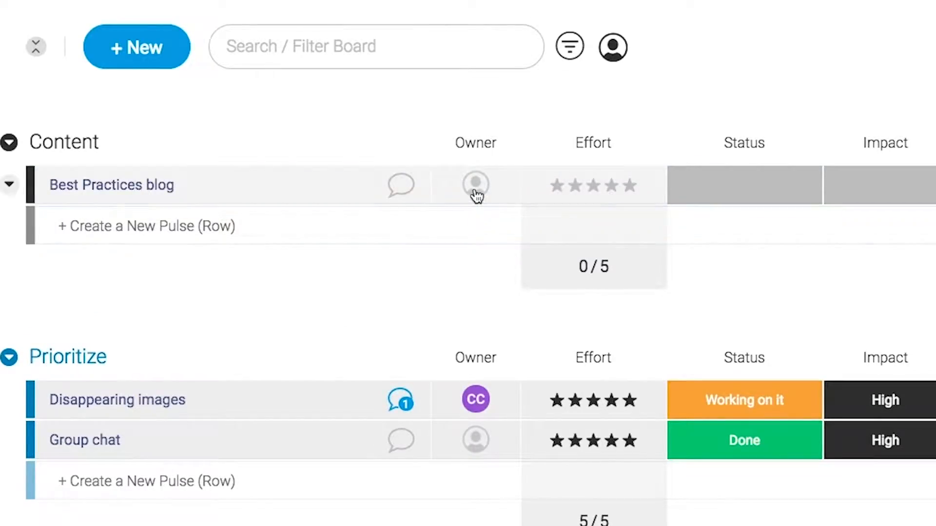
left_click(474, 184)
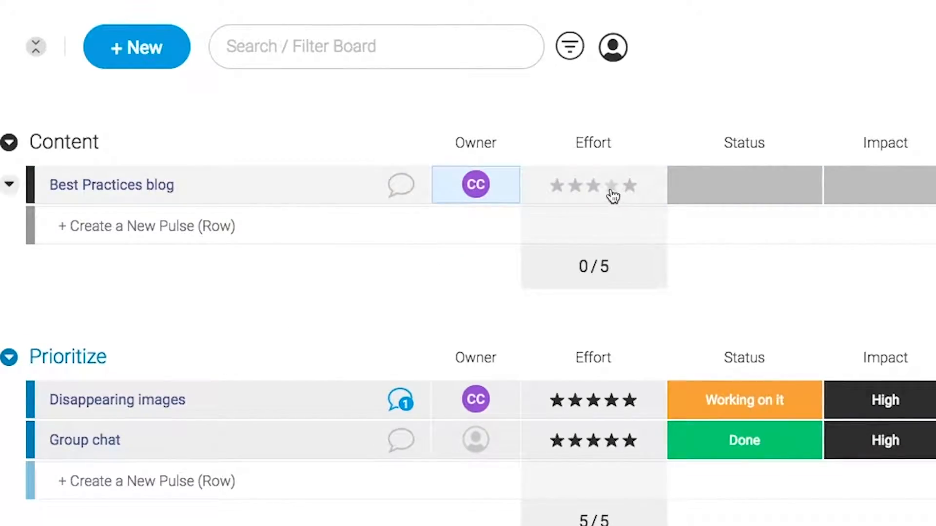
left_click(612, 185)
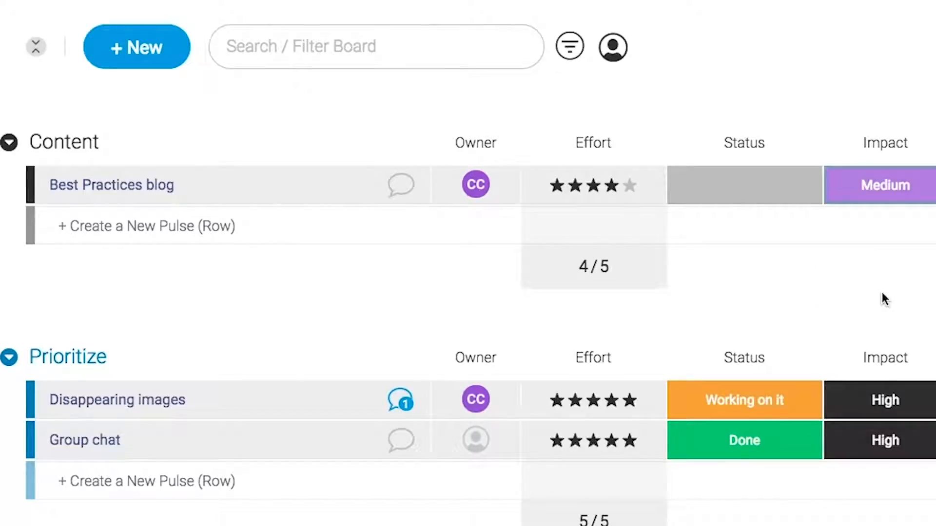
scroll("down", 3)
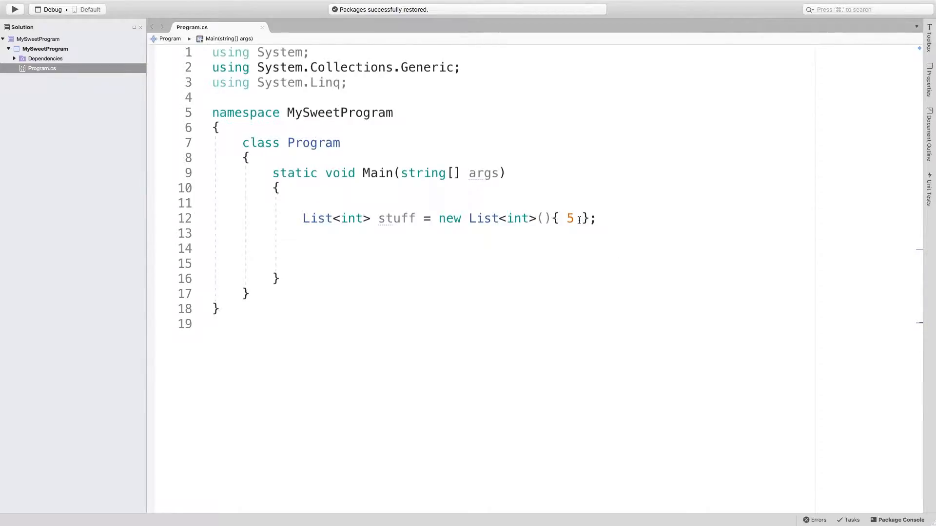
Extend the List<int> initializer so stuff holds 5, 60, 3, 50.
type(", 60")
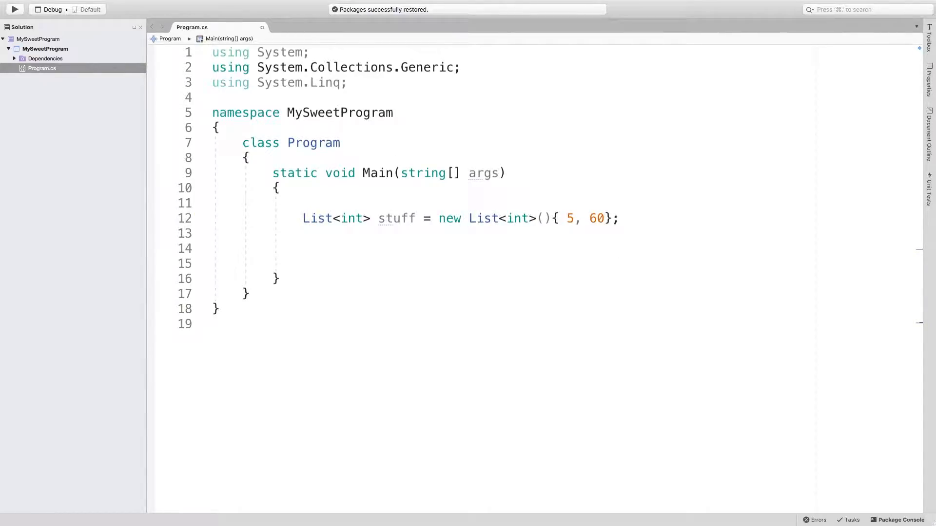
type(", 3, 5")
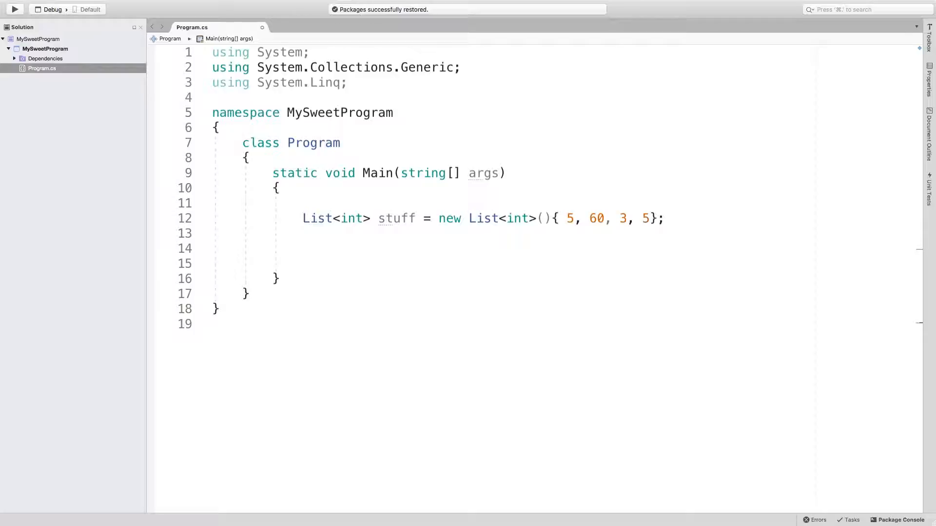
type("0")
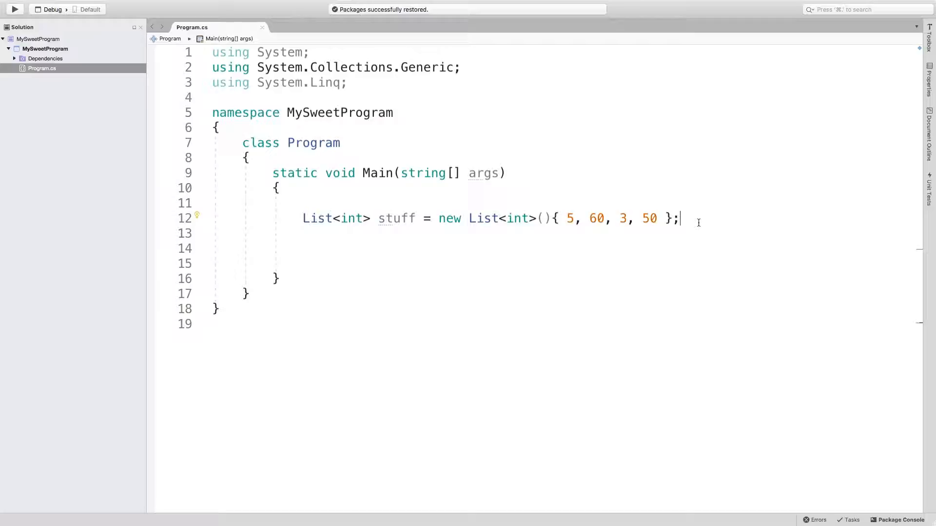
left_click(213, 263)
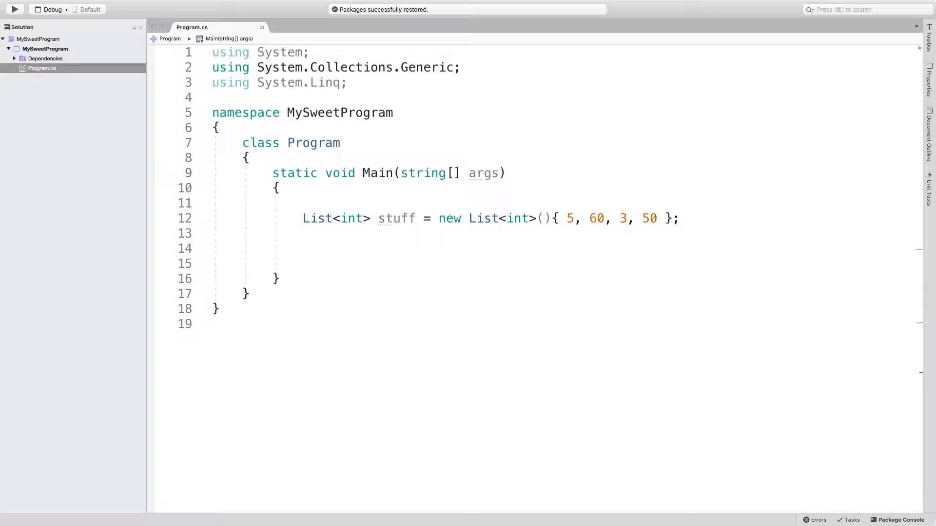
Add the statement stuff.Reverse(); after the list declaration using IntelliSense.
type("stuff")
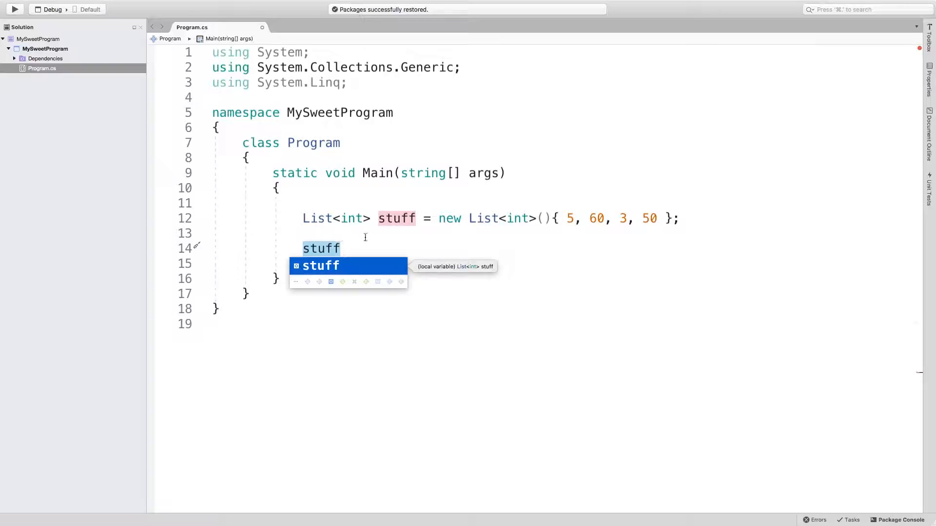
type(".")
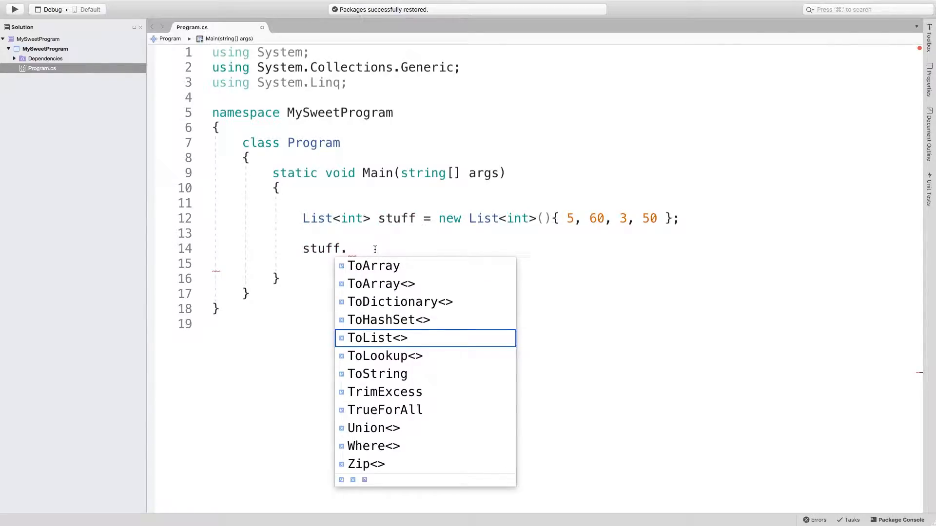
type("rev")
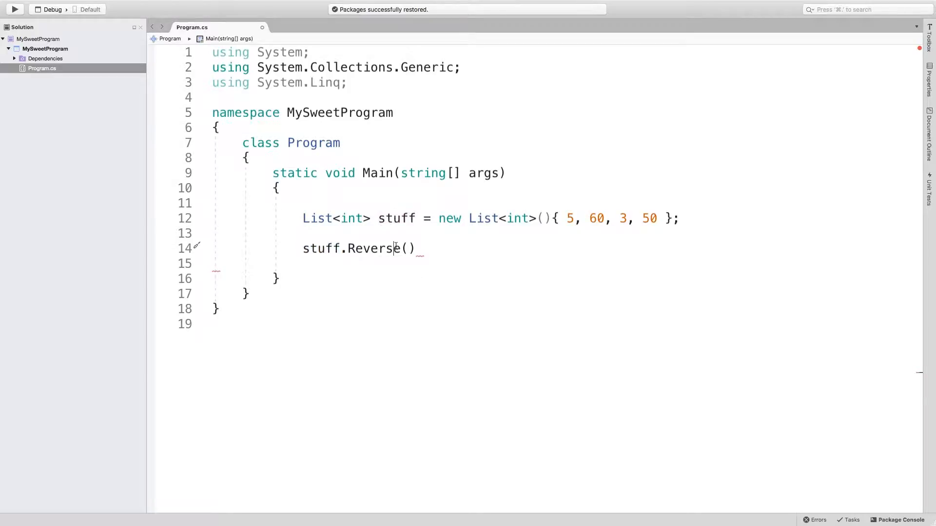
type(";")
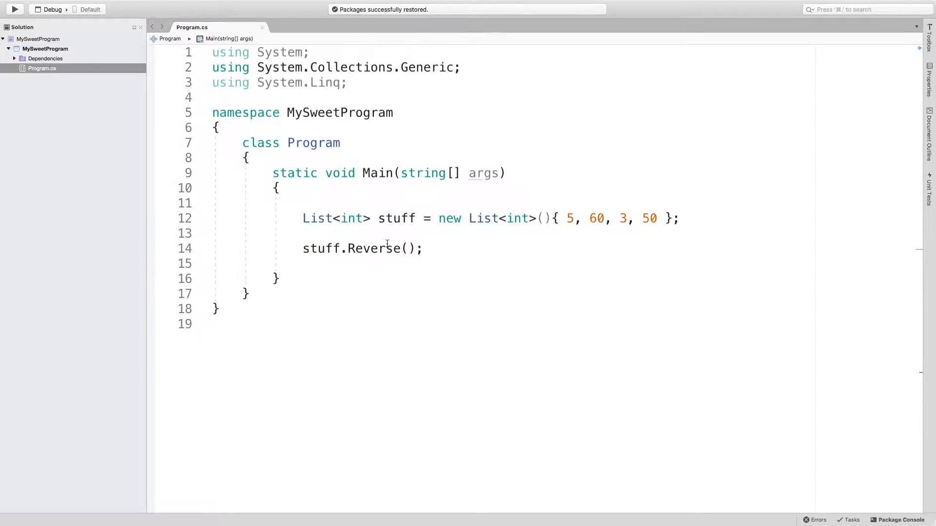
mouse_move(444, 243)
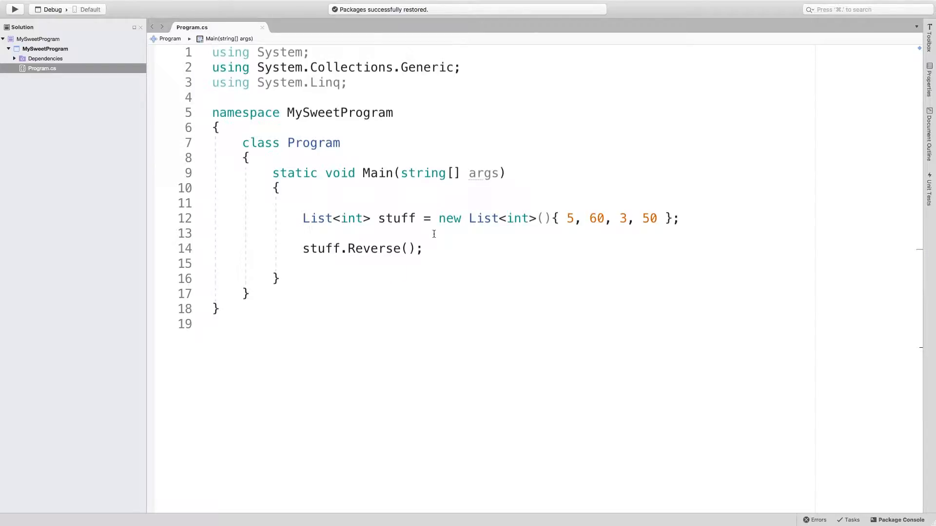
type("s")
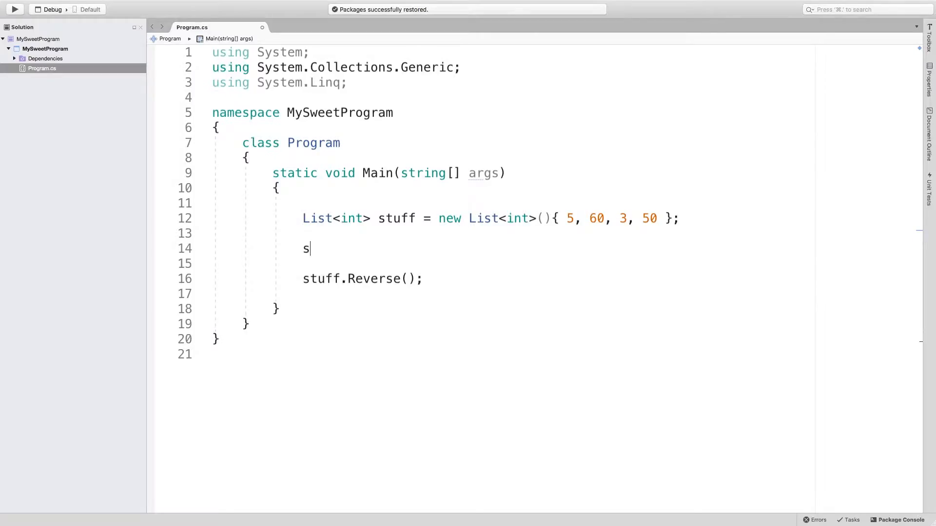
type("tuff.")
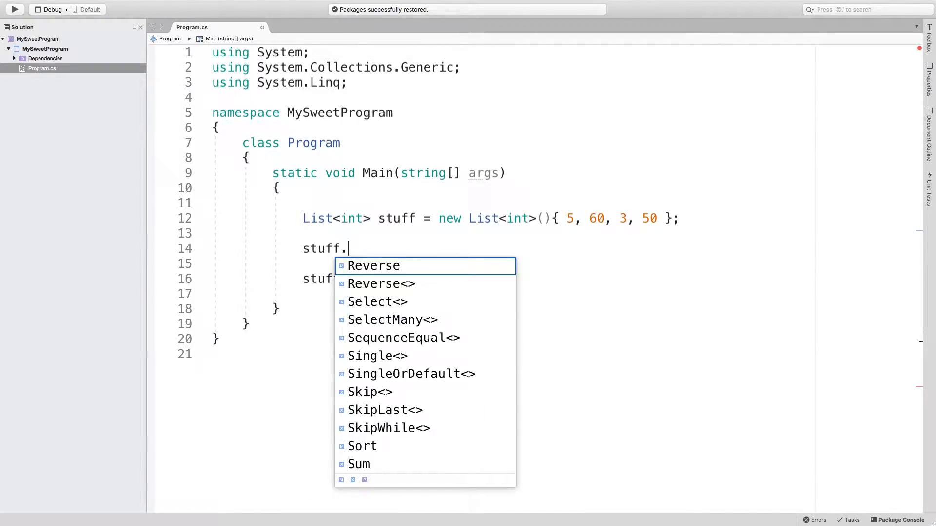
type("ToArray(")
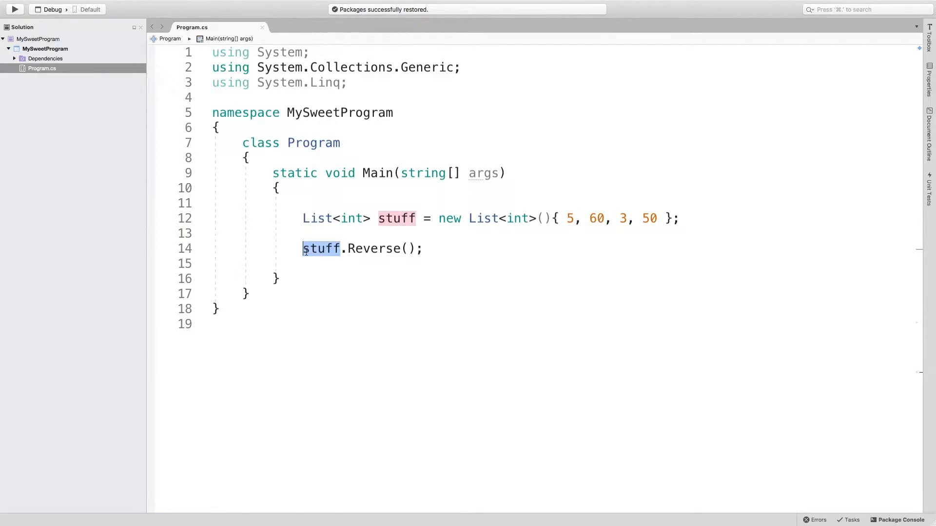
left_click(424, 248)
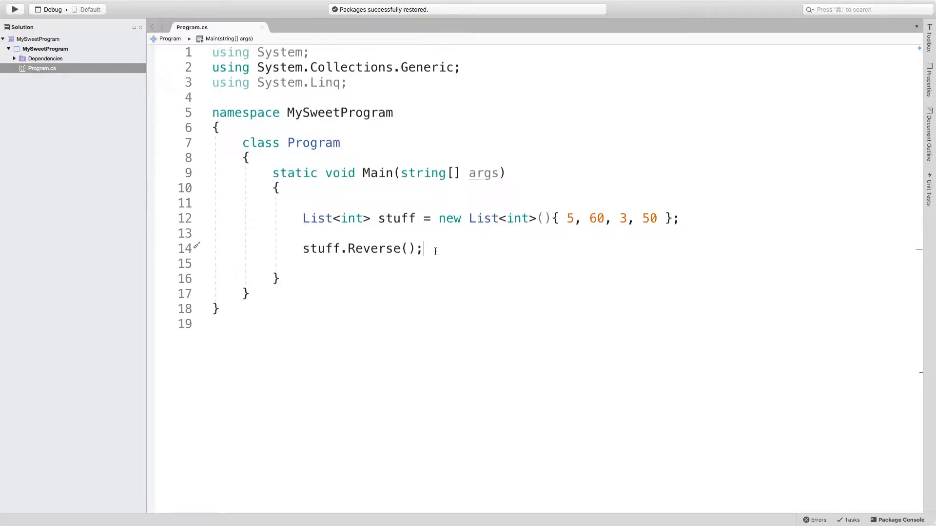
Write a foreach (int s in stuff) loop whose body calls Console.WriteLine(s);.
key("enter")
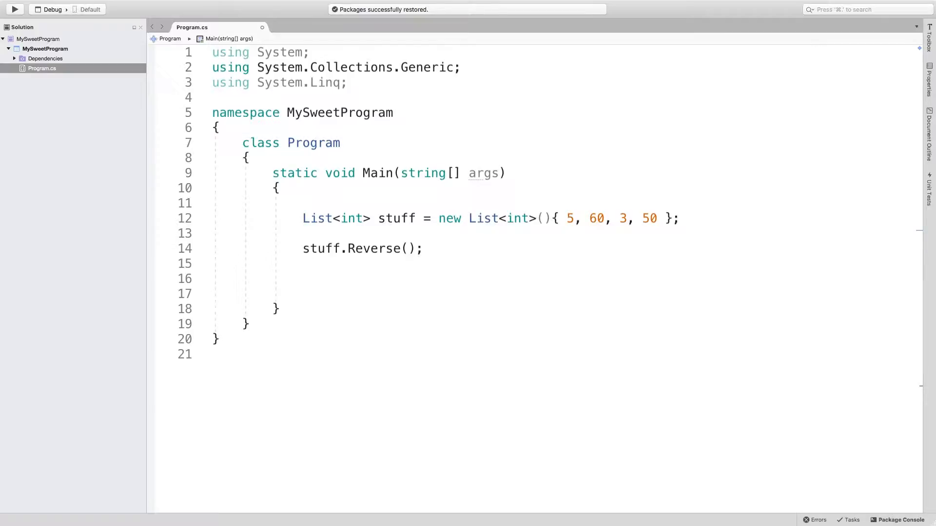
type("foreac")
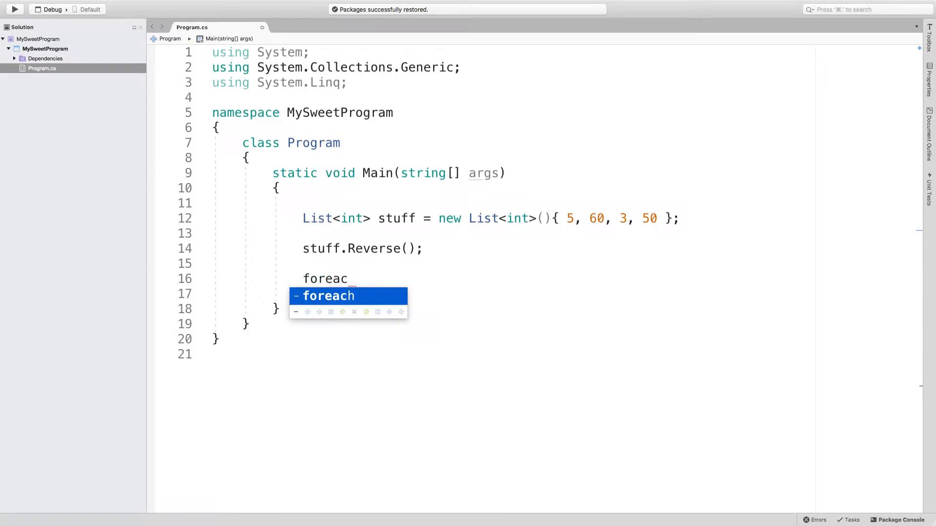
key("Tab")
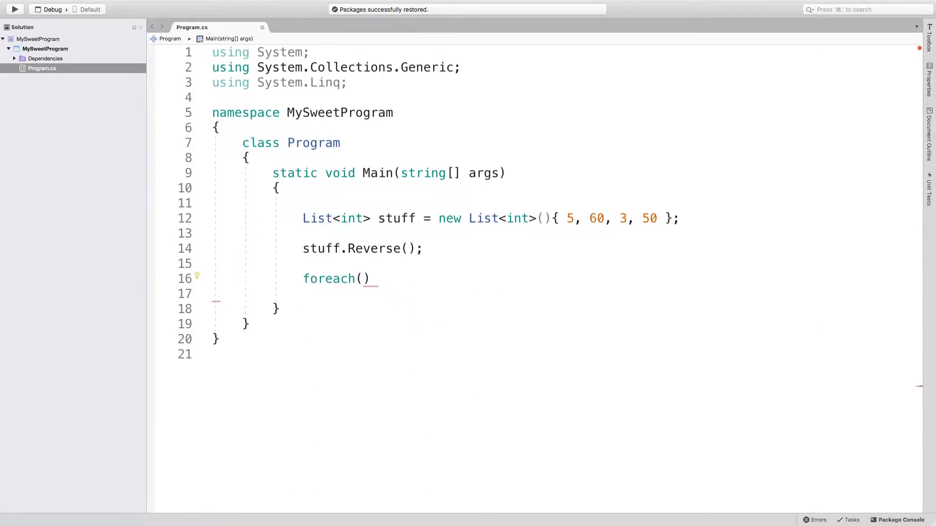
type("int s in stuff")
type("{")
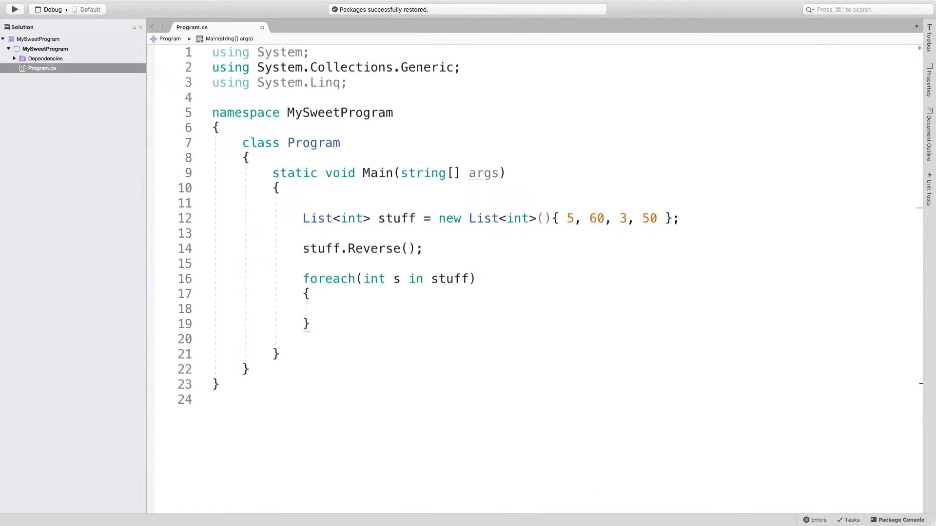
type("Conoole.W")
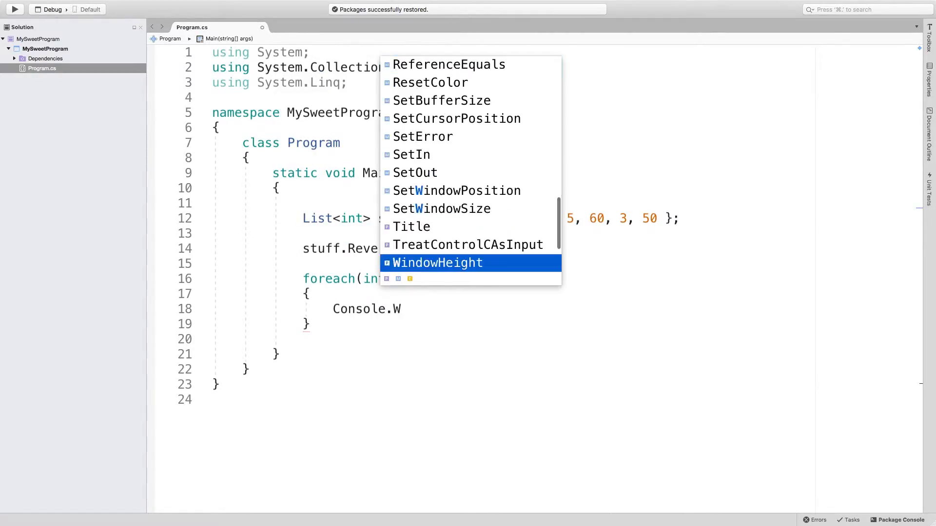
key("Escape")
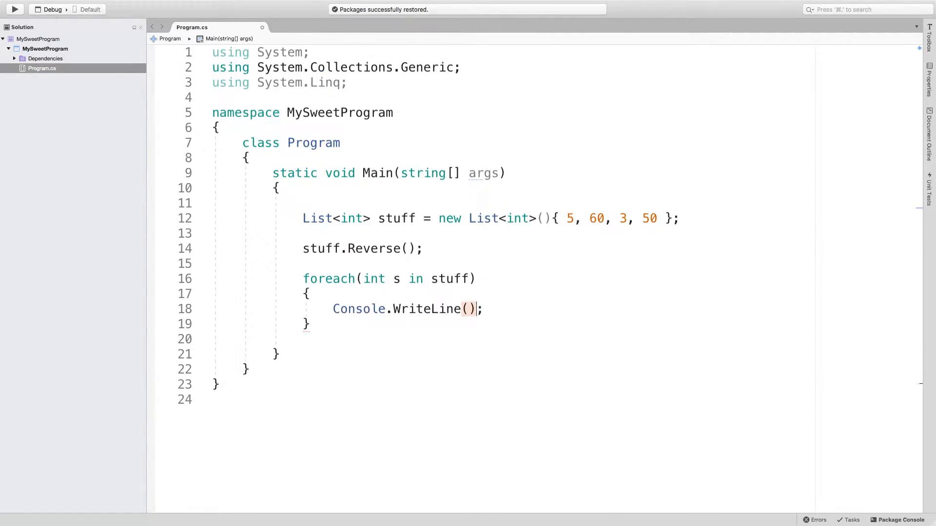
type("s")
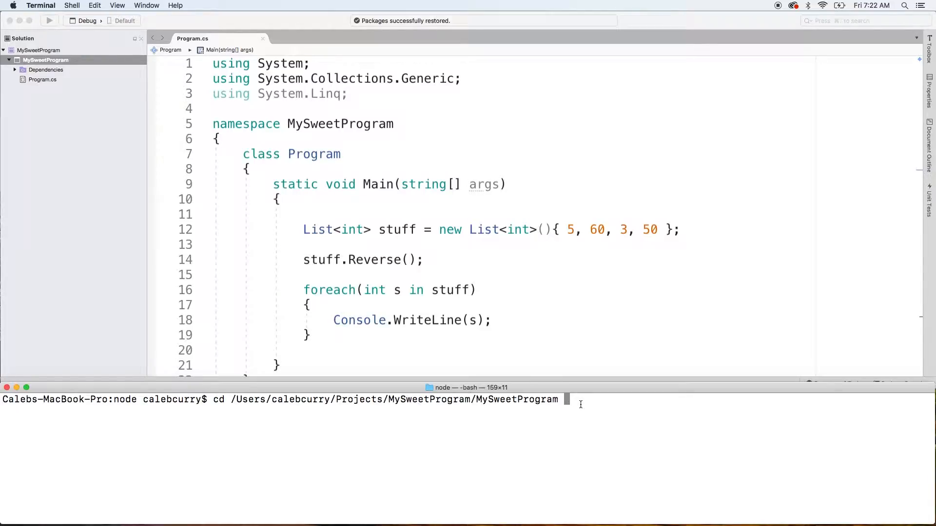
Run dotnet run in the project folder, printing 50, 3, 60, 5.
type("dotnet")
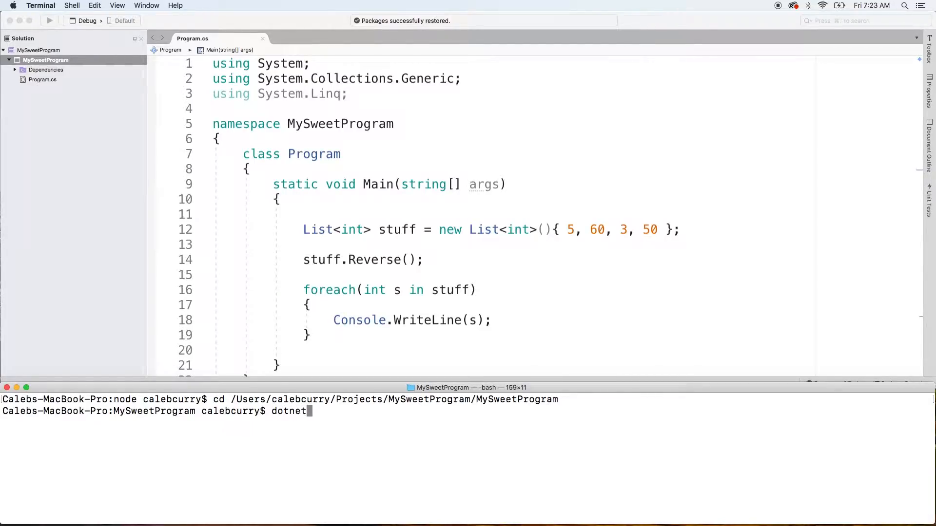
key("Return")
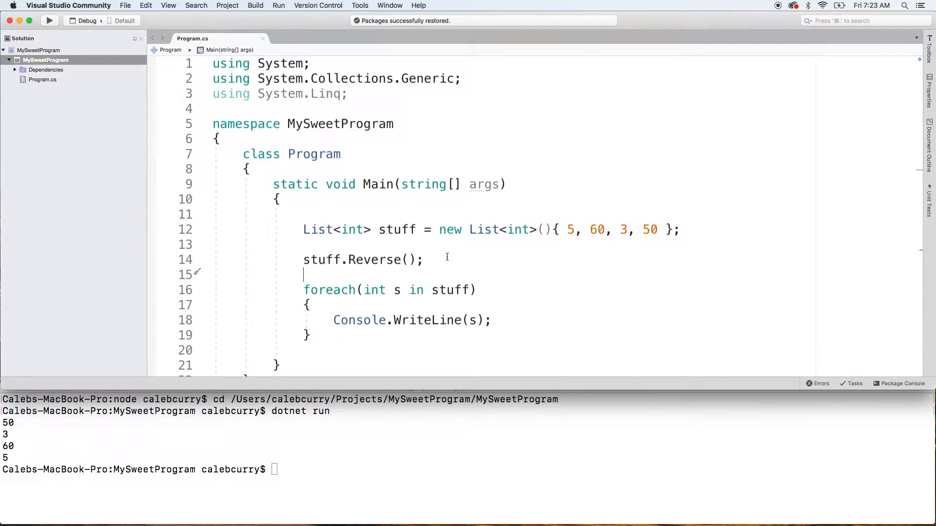
Add stuff.Sort(); so the program prints 3, 5, 50, 60.
type("stuff.S")
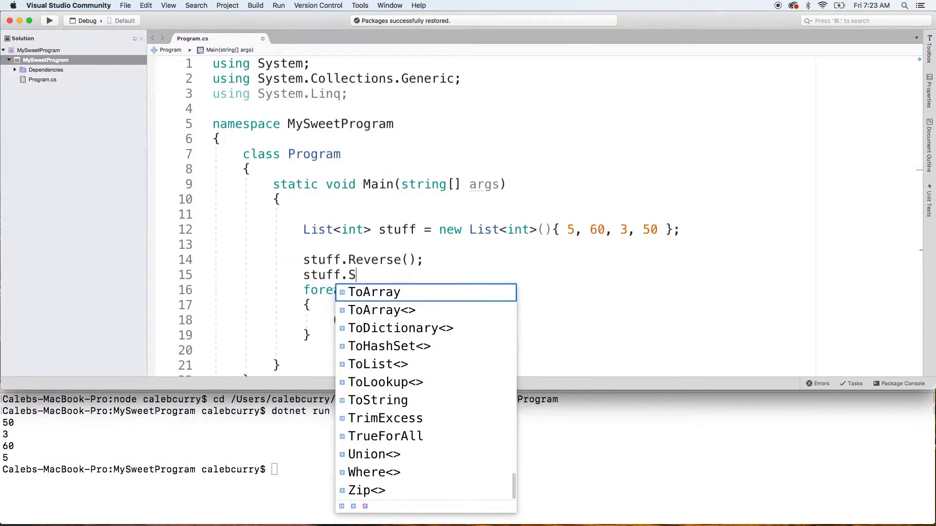
type("ort();")
left_click(256, 470)
type("dotnet run")
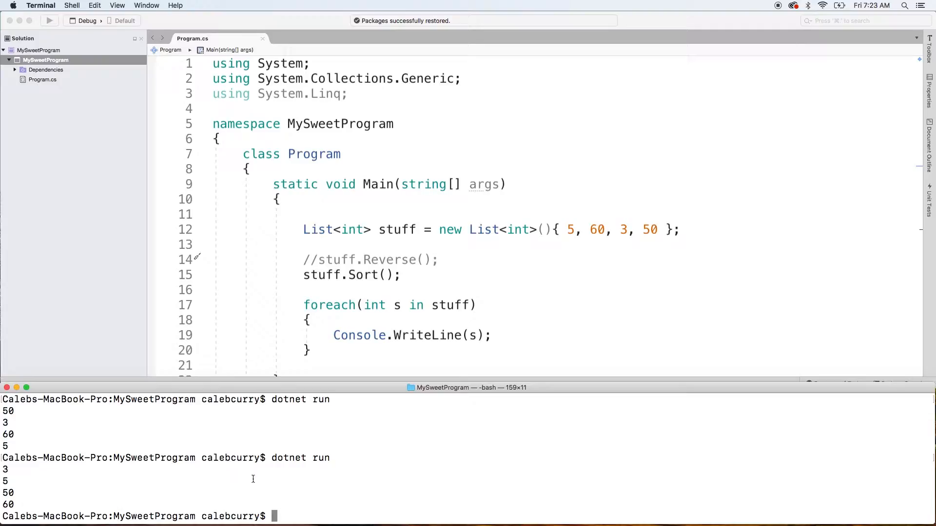
Select the commented-out Reverse line to move it below Sort() and re-enable it.
triple_click(370, 259)
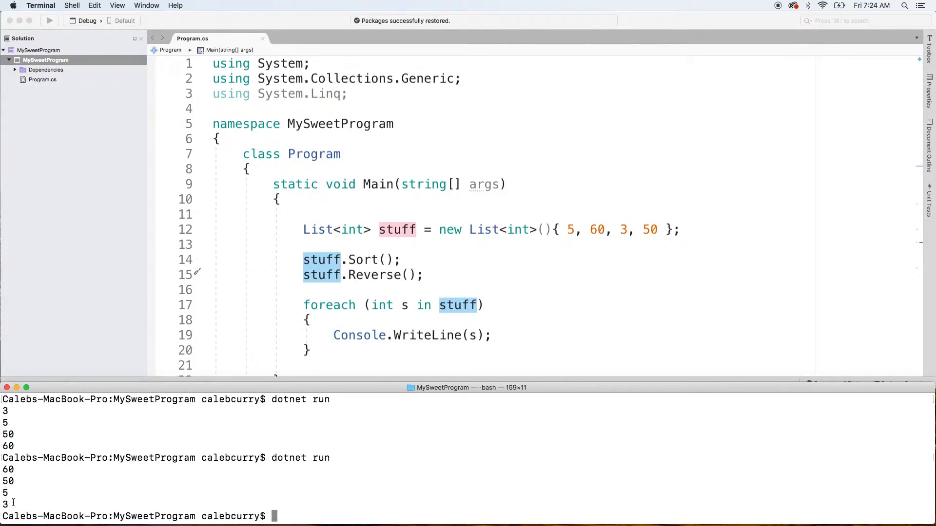
mouse_move(380, 509)
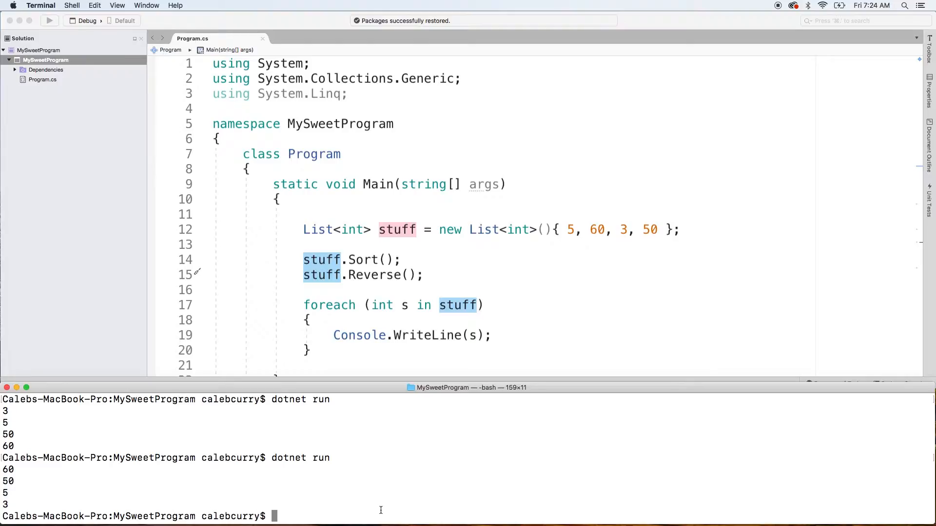